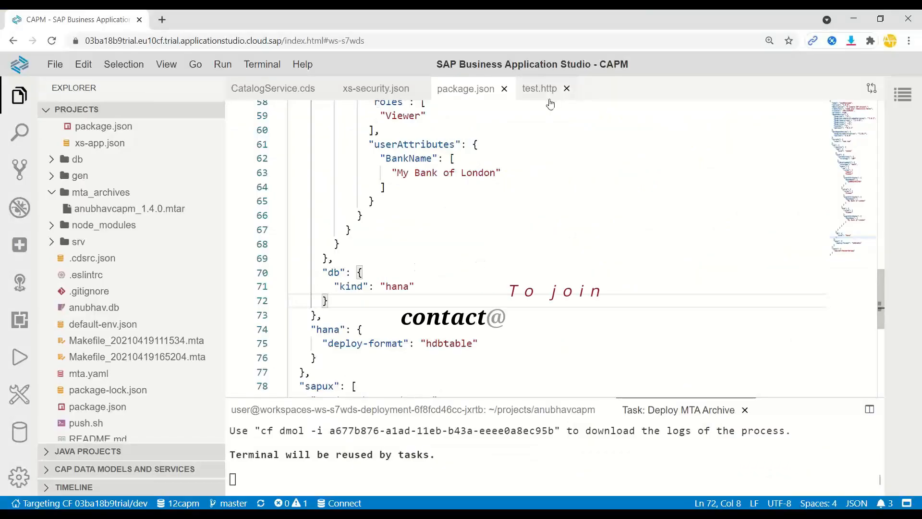
# - Review package.json project settings, highlighting the xsuaa authentication kind
pyautogui.click(538, 88)
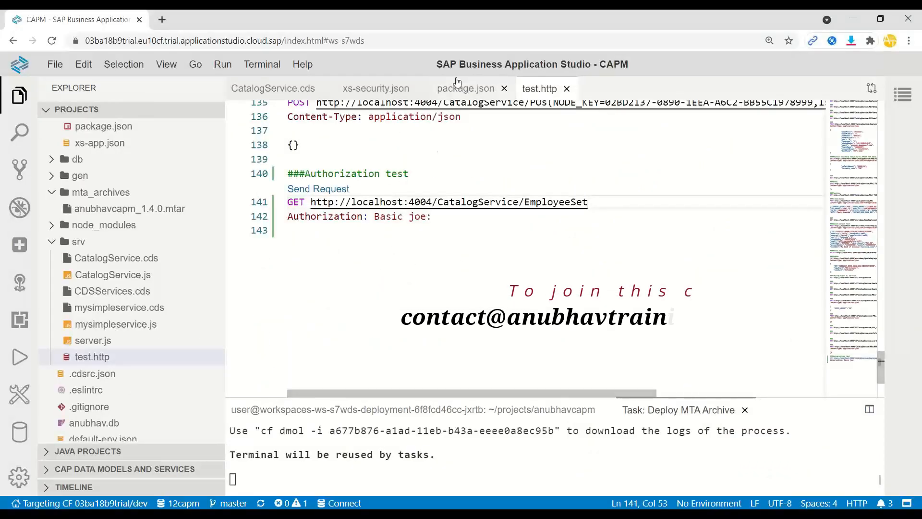
pyautogui.click(465, 88)
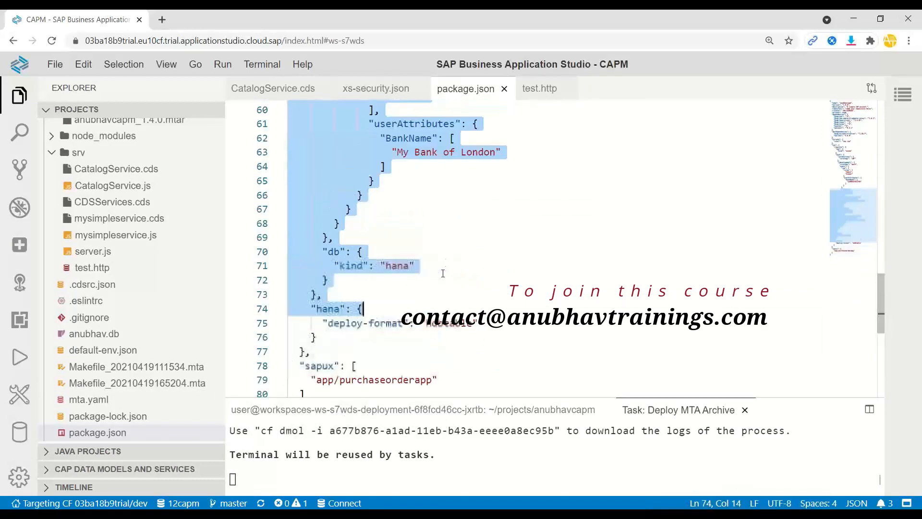
pyautogui.scroll(3)
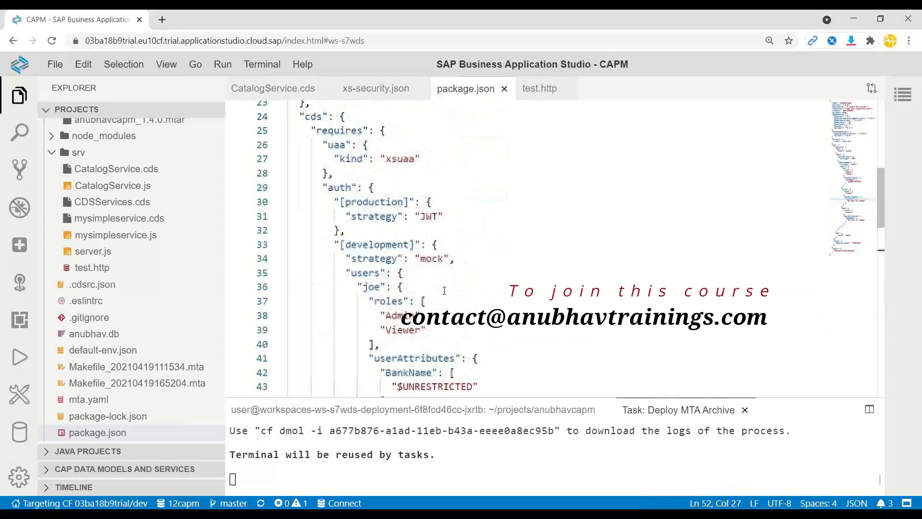
pyautogui.doubleClick(339, 187)
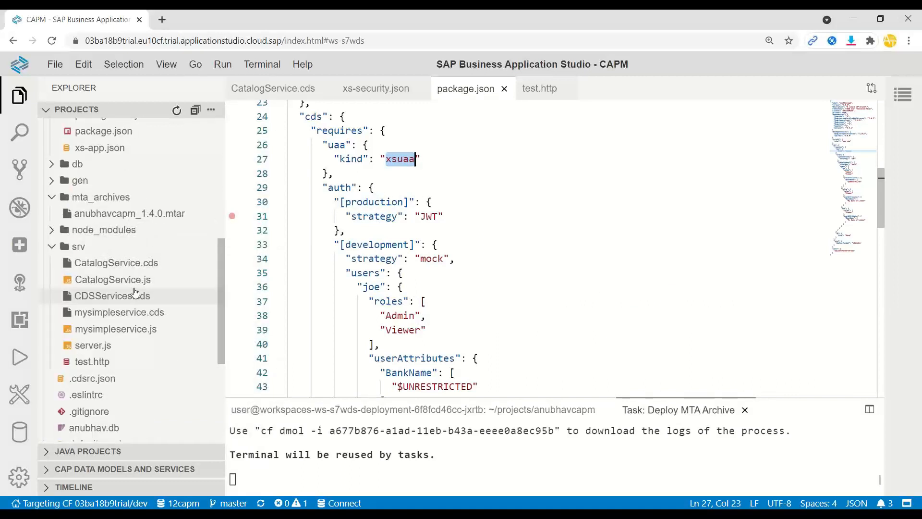
pyautogui.scroll(-3)
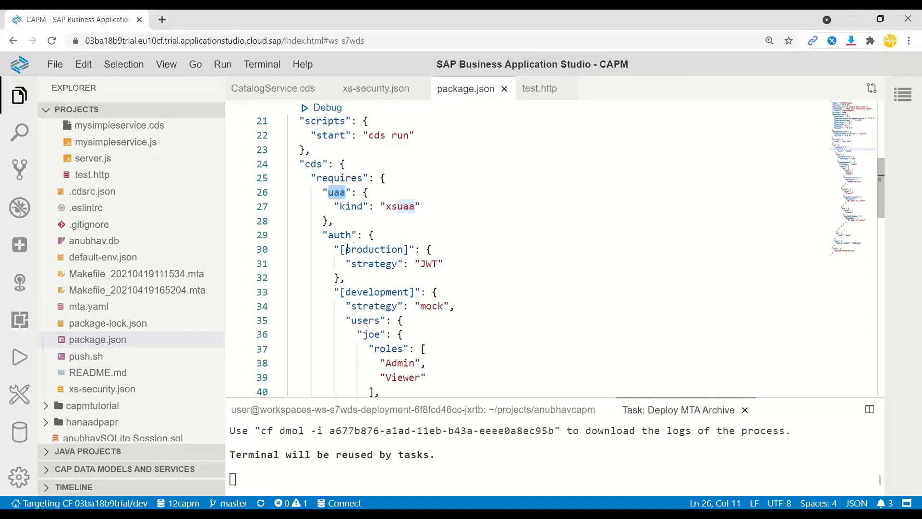
# - Show xs-security.json with Viewer/Admin scopes, the BankName attribute and role templates
pyautogui.click(103, 383)
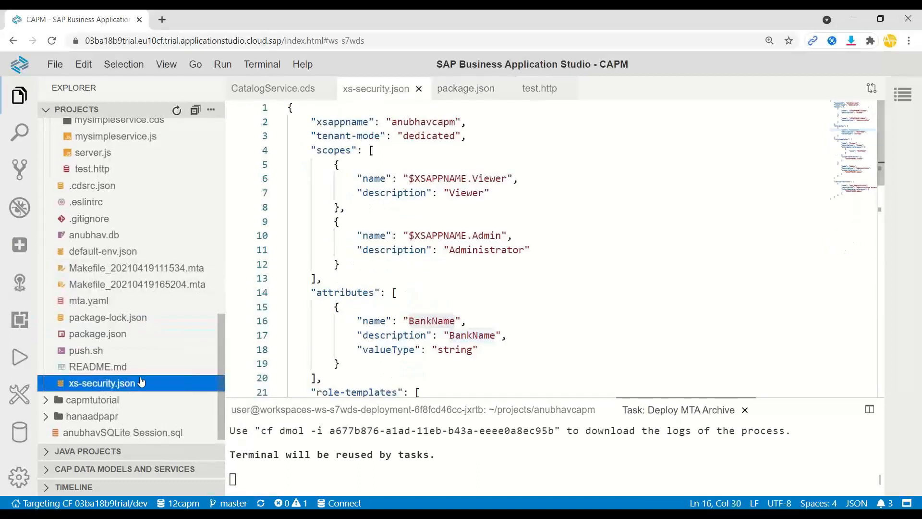
pyautogui.scroll(-3)
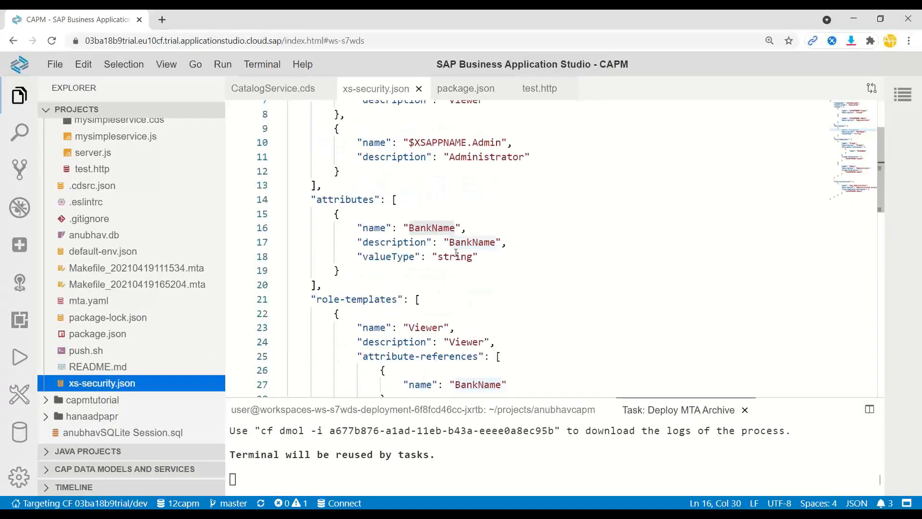
pyautogui.doubleClick(431, 228)
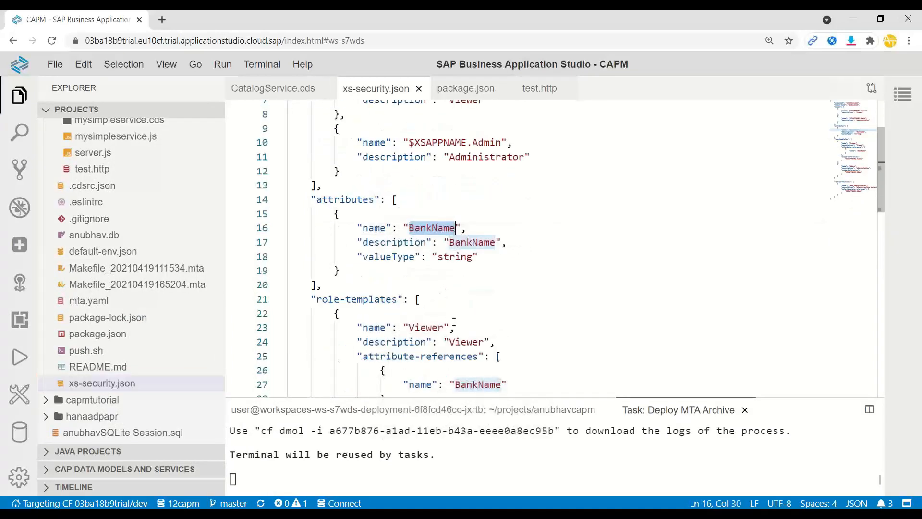
pyautogui.scroll(3)
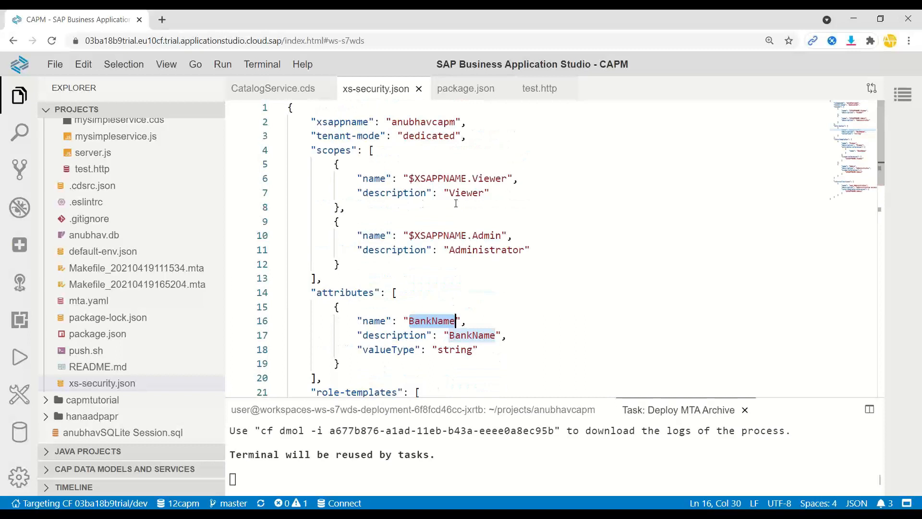
pyautogui.scroll(-3)
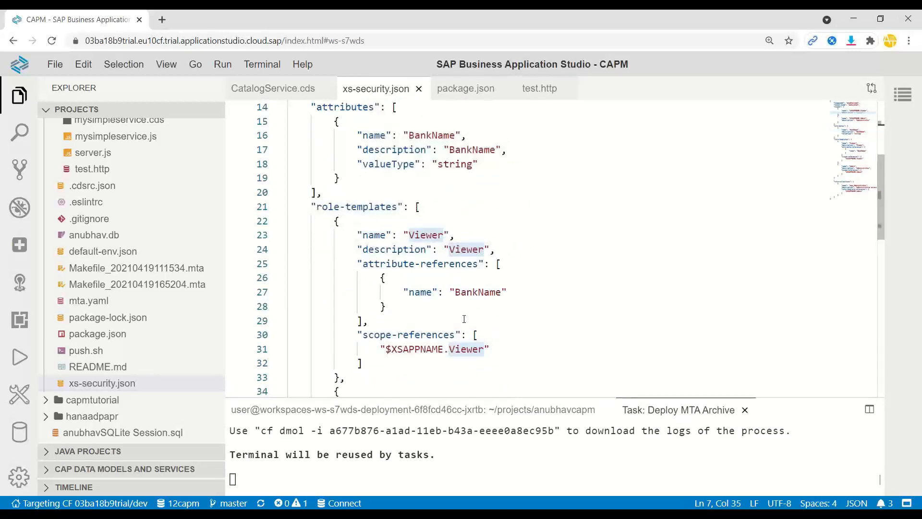
pyautogui.doubleClick(477, 292)
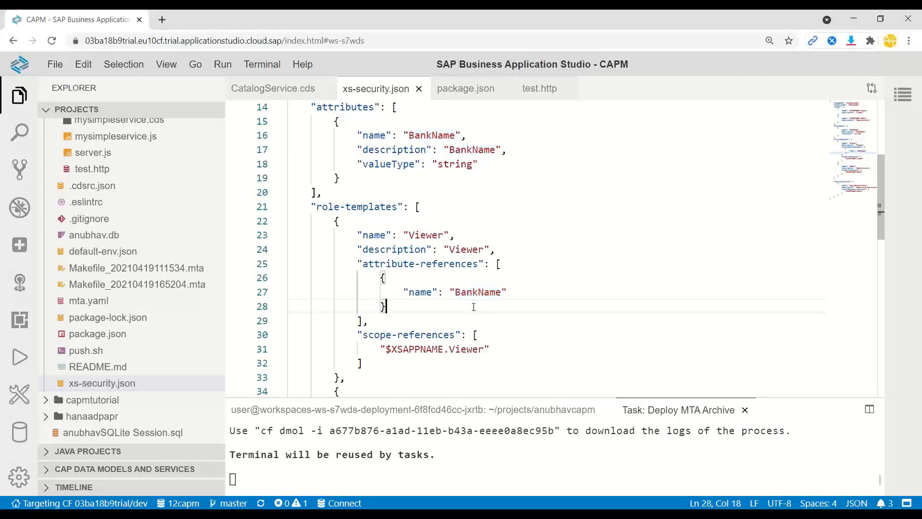
pyautogui.moveTo(290, 442)
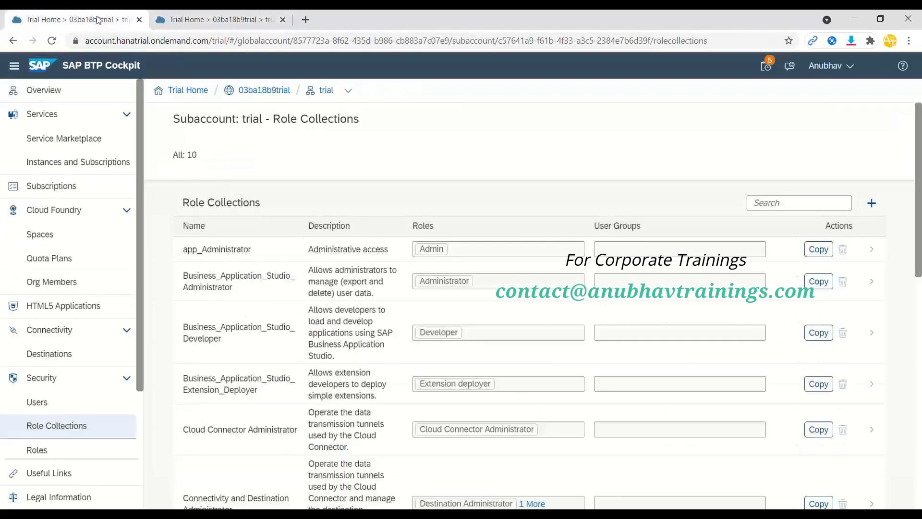
pyautogui.moveTo(42, 377)
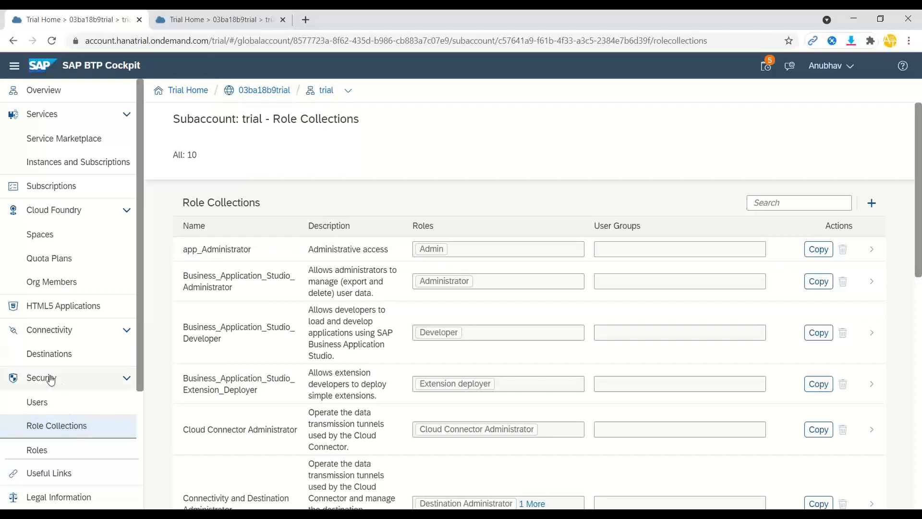
pyautogui.moveTo(96, 432)
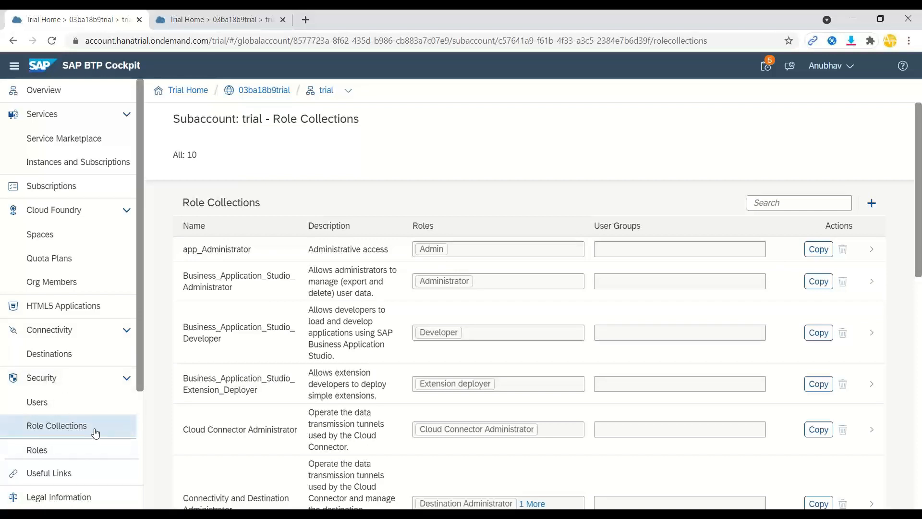
pyautogui.moveTo(872, 202)
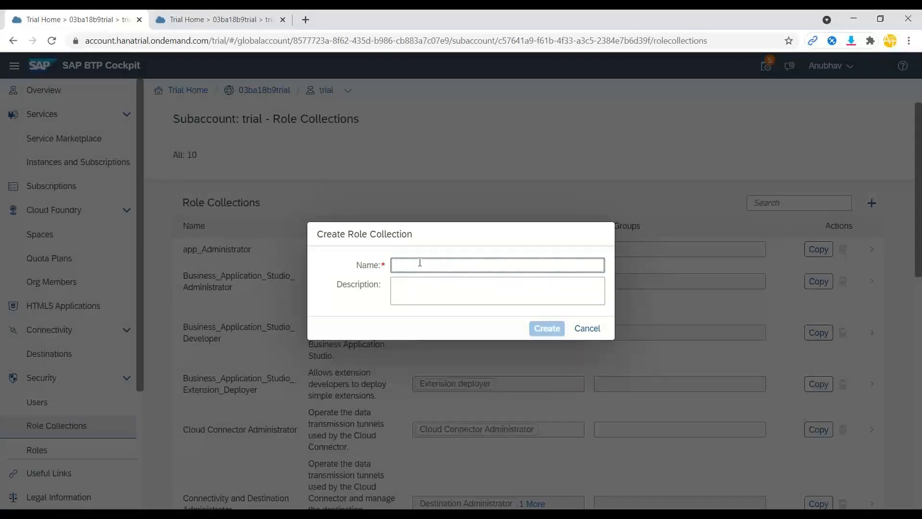
# - Name the new role collection SAP_BTP_RoleC and create it
pyautogui.write('SAP_BTP_')
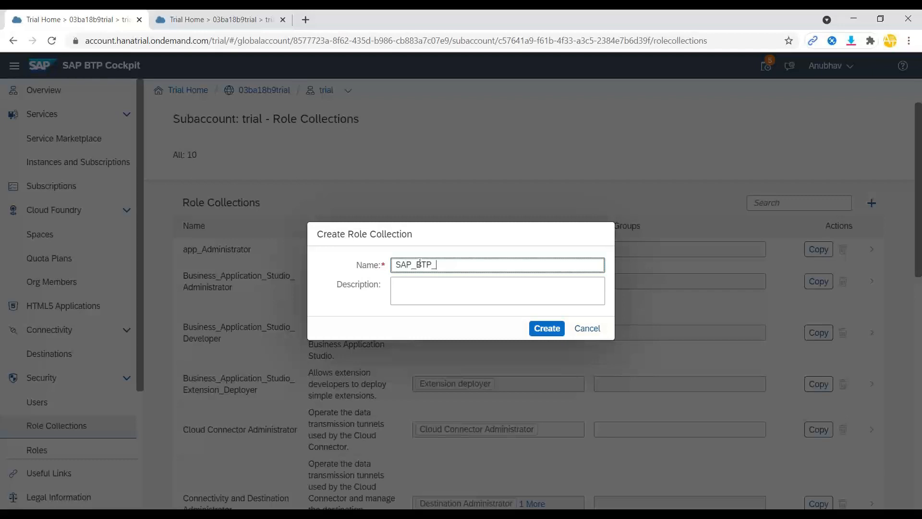
pyautogui.write('RoleC')
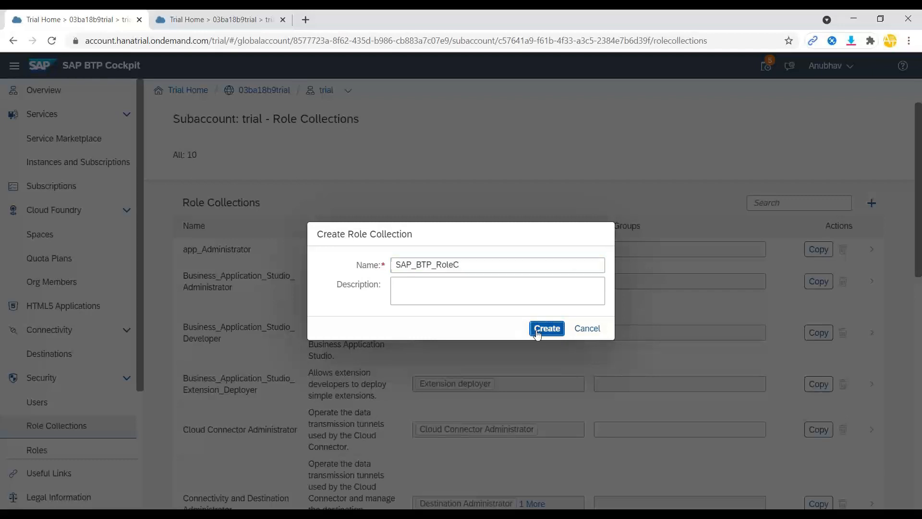
pyautogui.click(545, 328)
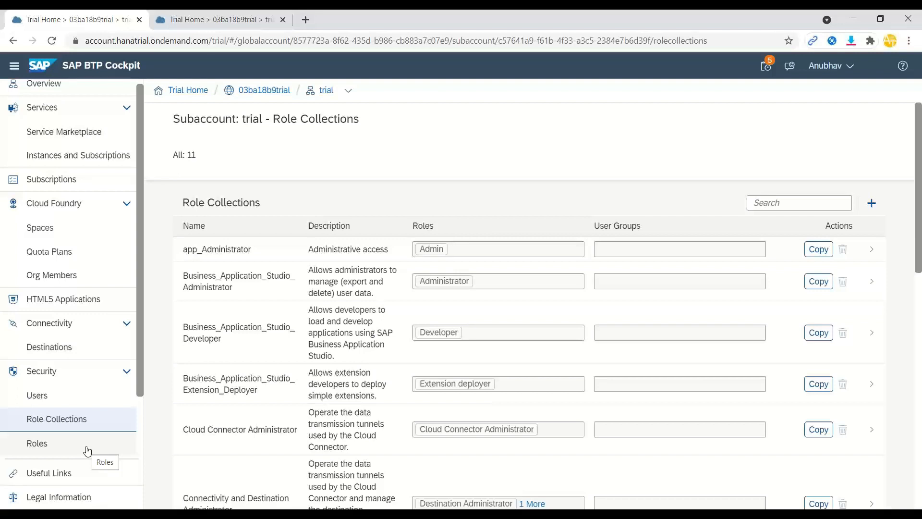
# - Start a new role from the Viewer role template, then cancel without creating it
pyautogui.click(37, 443)
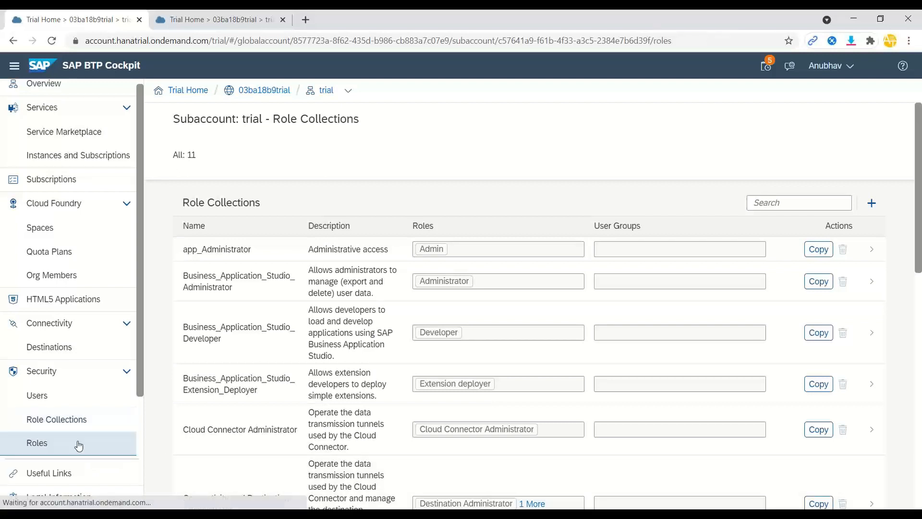
pyautogui.click(36, 442)
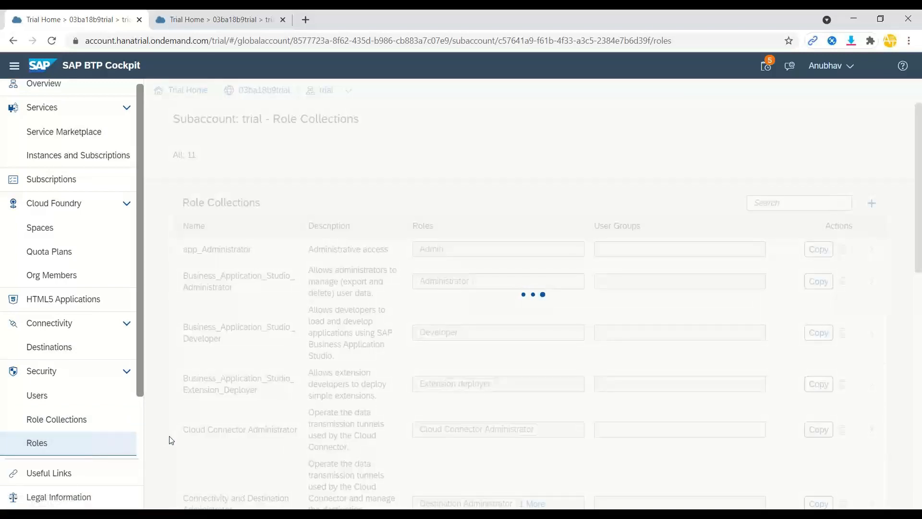
pyautogui.click(36, 442)
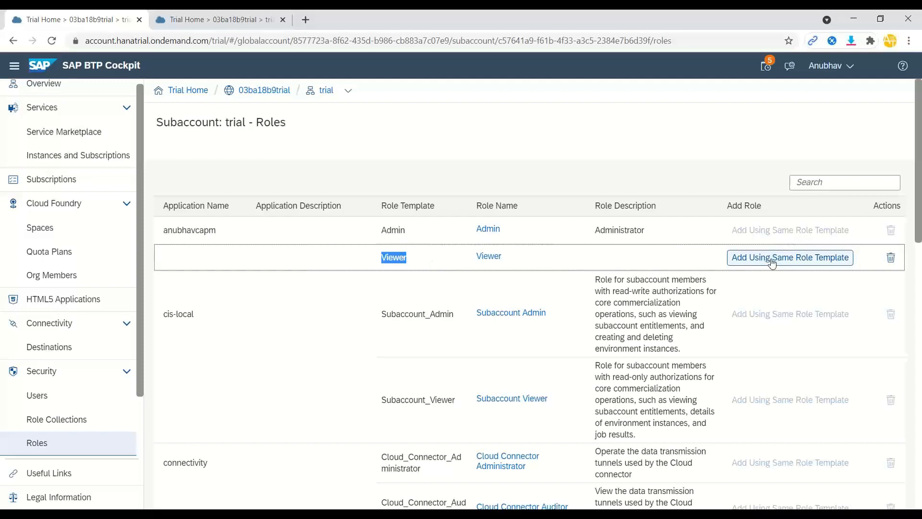
pyautogui.click(790, 257)
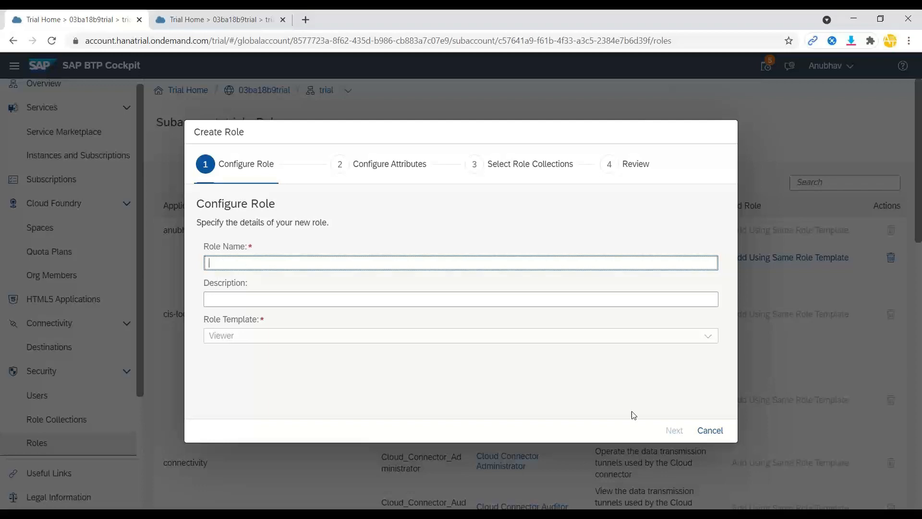
pyautogui.click(709, 430)
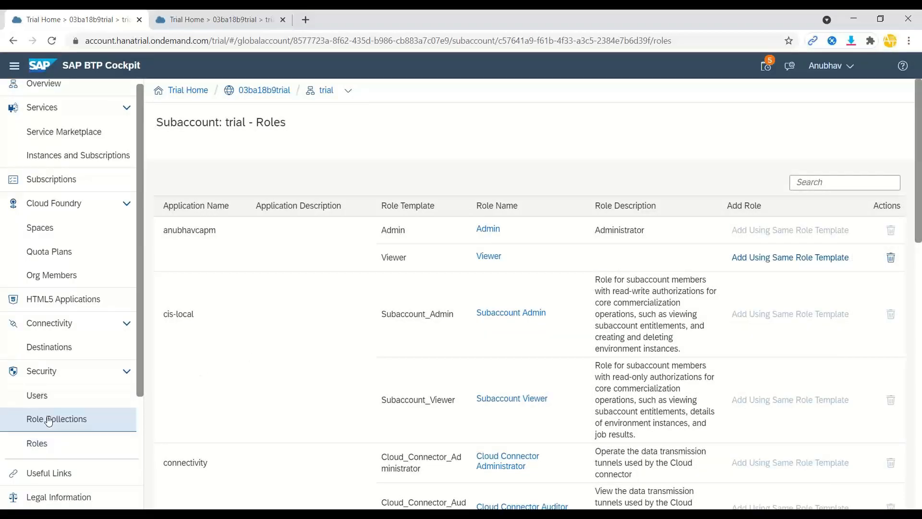
# - Return to the subaccount's Role Collections list
pyautogui.click(57, 419)
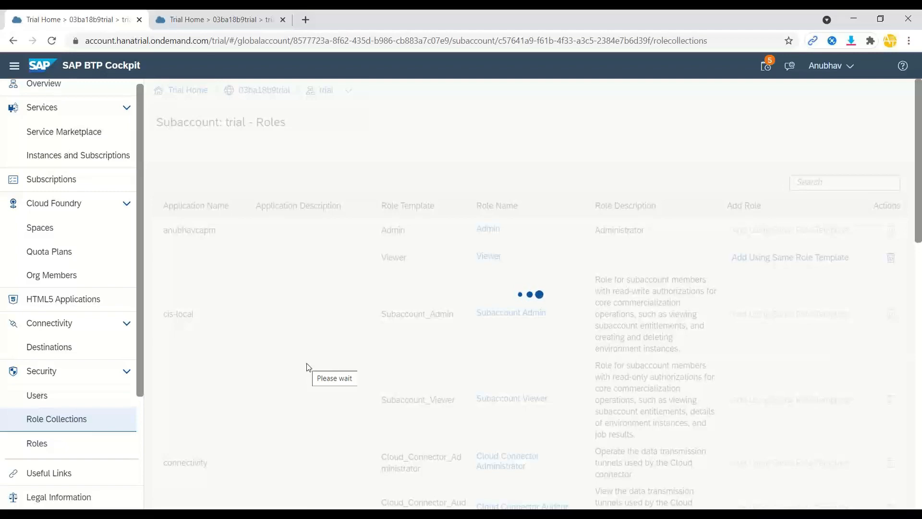
pyautogui.click(56, 418)
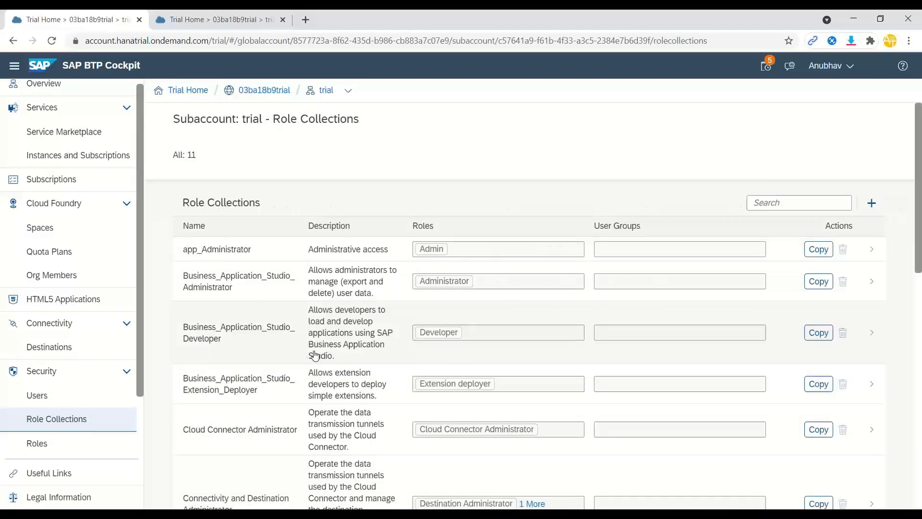
# - Edit the SAP_BTP_RoleC role collection and bring up the roles value help
pyautogui.scroll(-3)
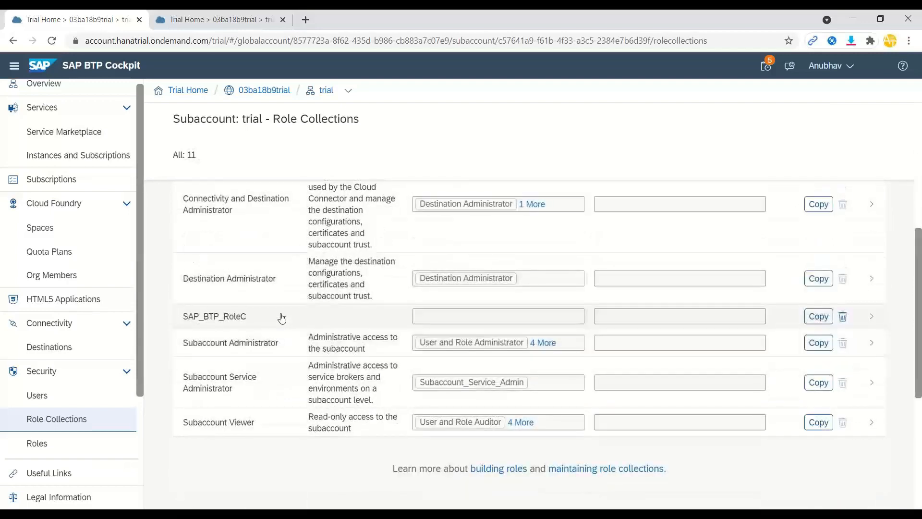
pyautogui.click(235, 316)
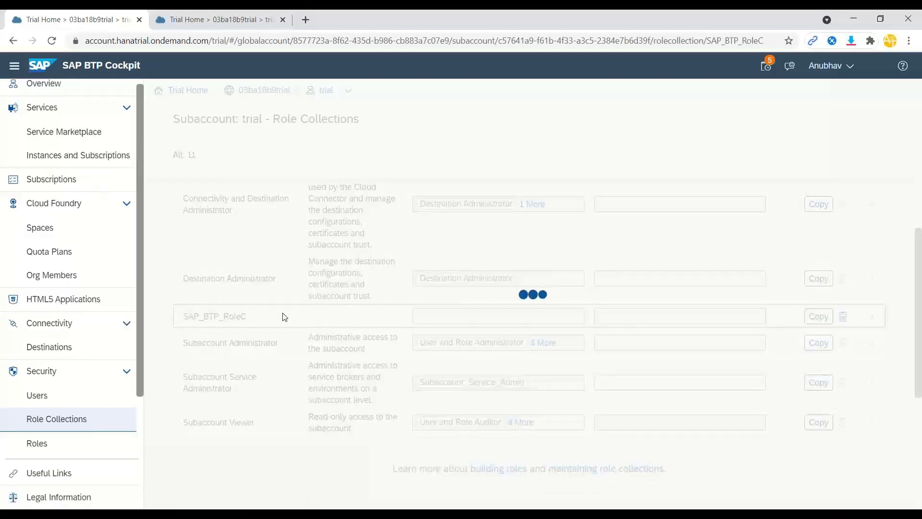
pyautogui.click(214, 316)
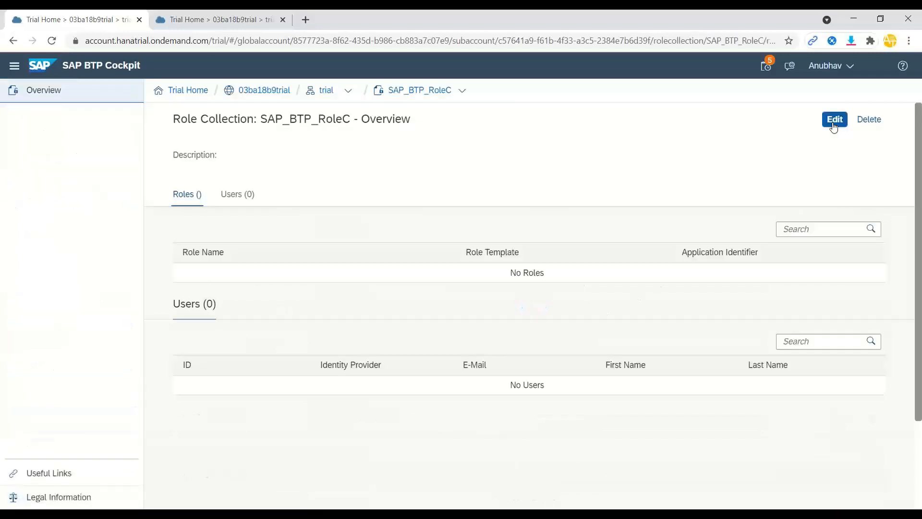
pyautogui.click(835, 119)
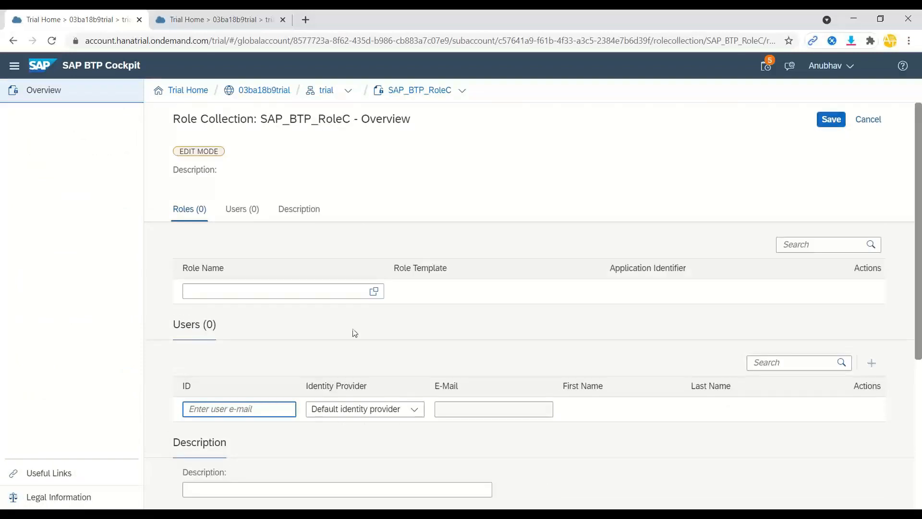
pyautogui.click(374, 292)
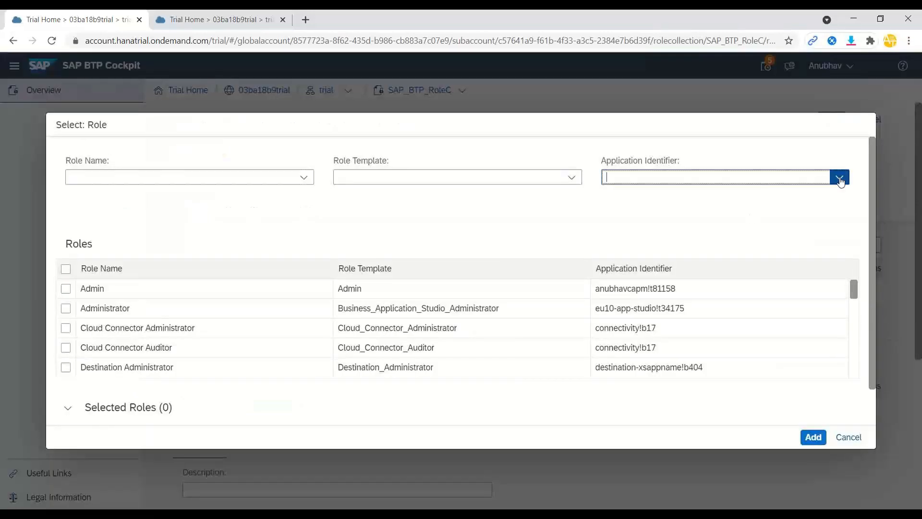
# - Filter to application anubhavcapm!t81158 and add its Admin and Viewer roles
pyautogui.click(840, 177)
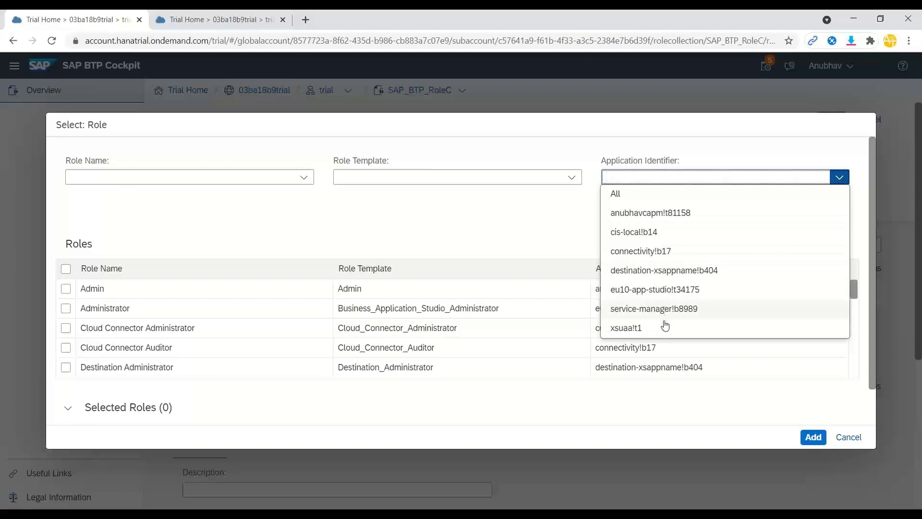
pyautogui.click(650, 212)
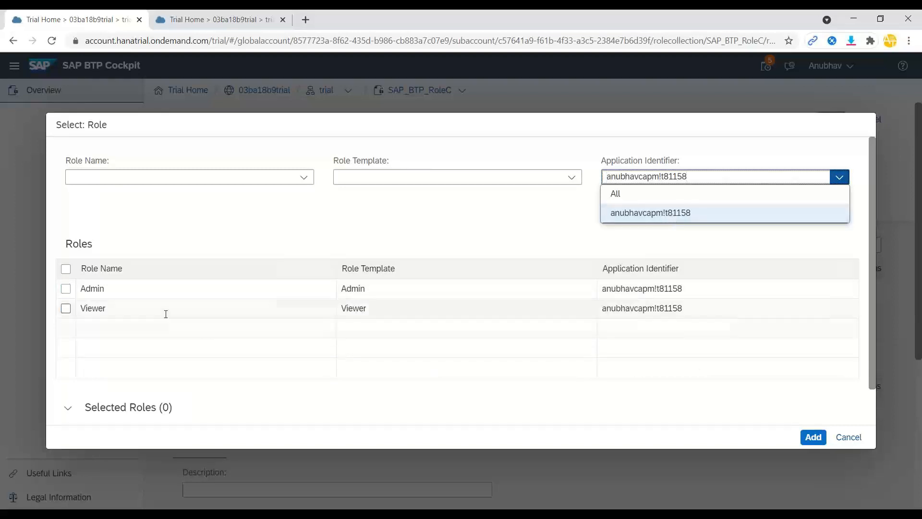
pyautogui.click(65, 268)
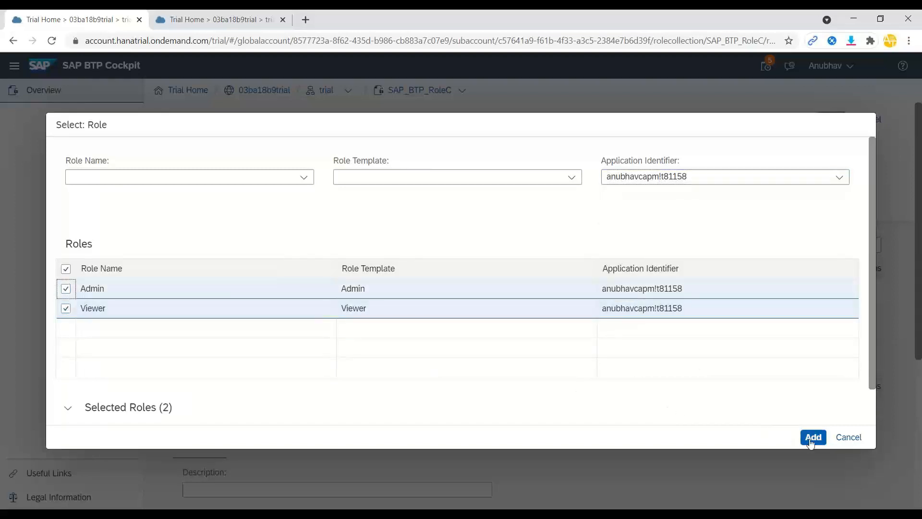
pyautogui.click(813, 437)
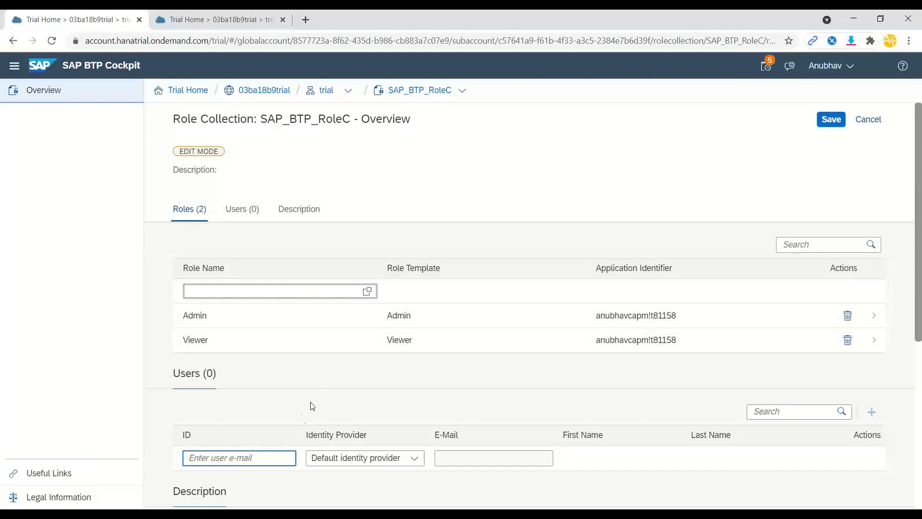
# - Assign the user's e-mail to SAP_BTP_RoleC, save it and view the Viewer role details
pyautogui.click(239, 458)
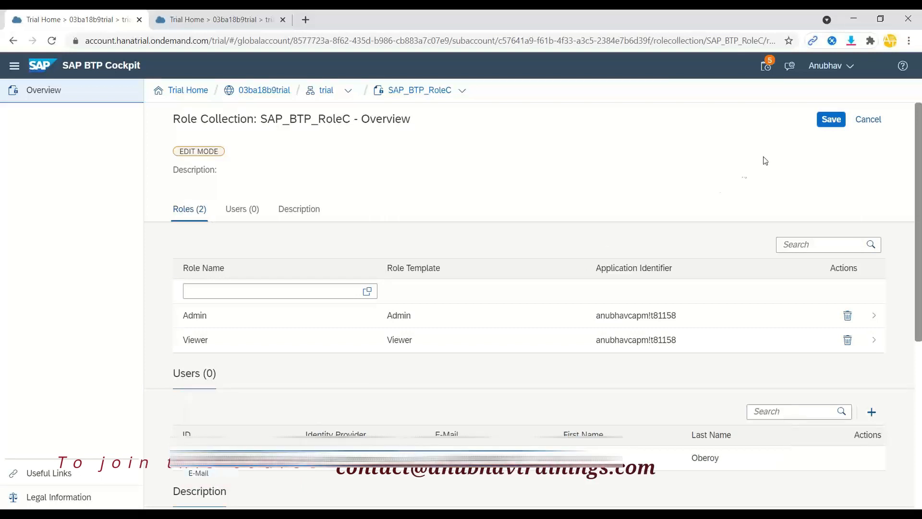
pyautogui.click(829, 119)
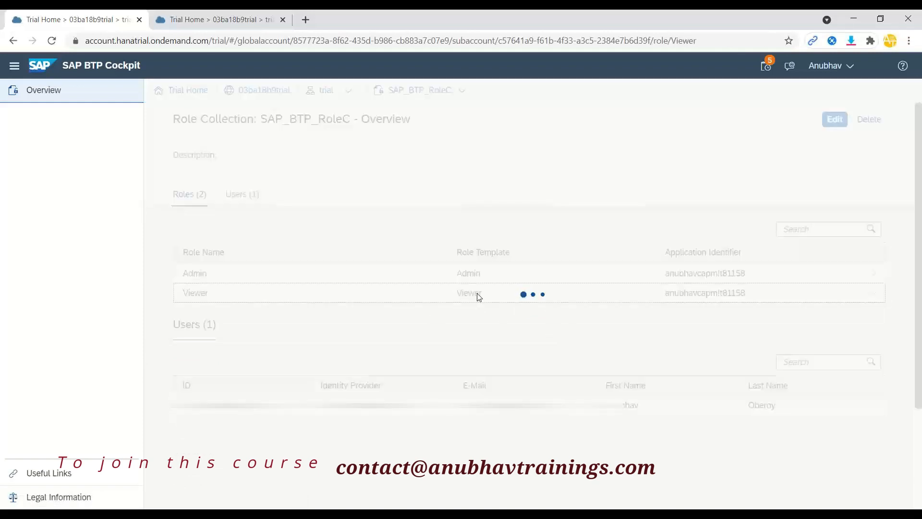
pyautogui.click(195, 292)
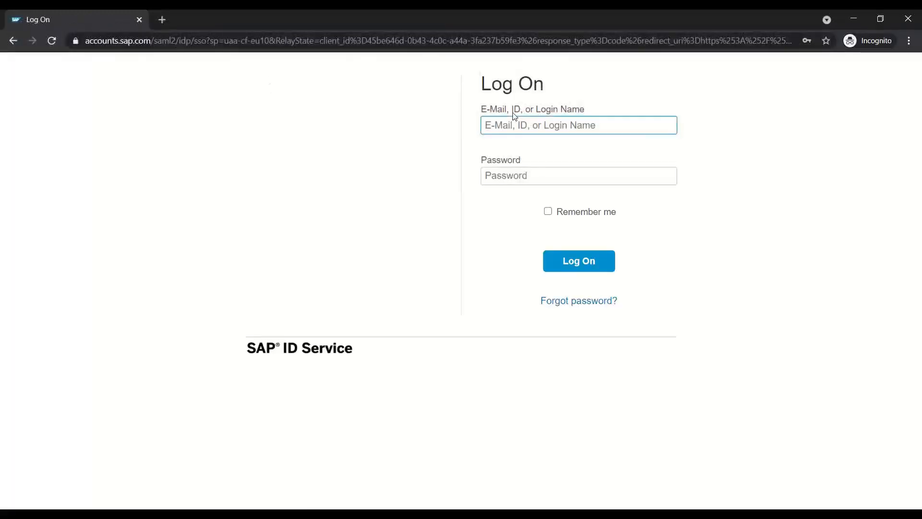
# - Log on and search the EmployeeSet response for 'London' to confirm My Bank of London
pyautogui.click(578, 260)
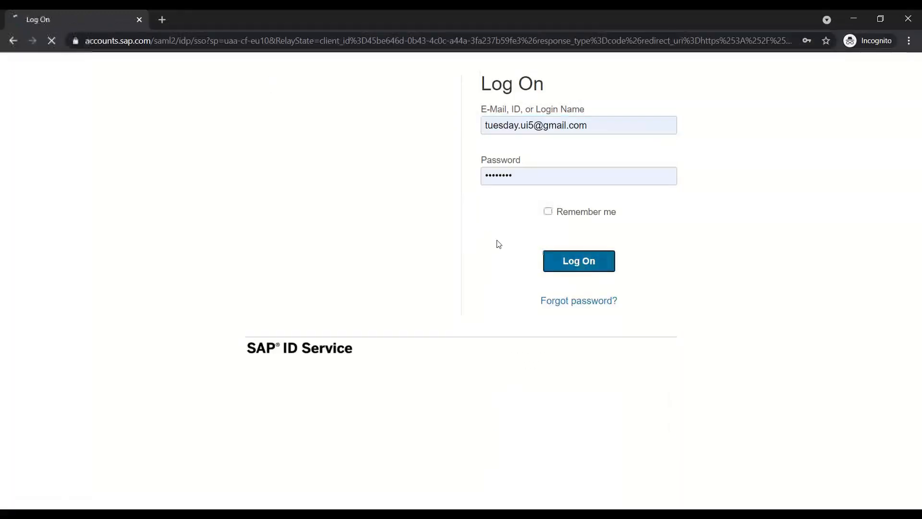
pyautogui.click(578, 260)
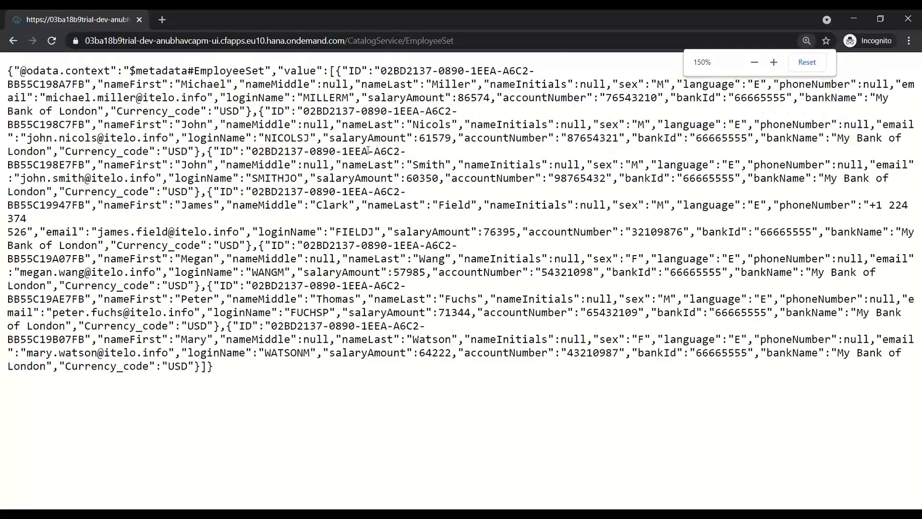
pyautogui.press('ctrl+f')
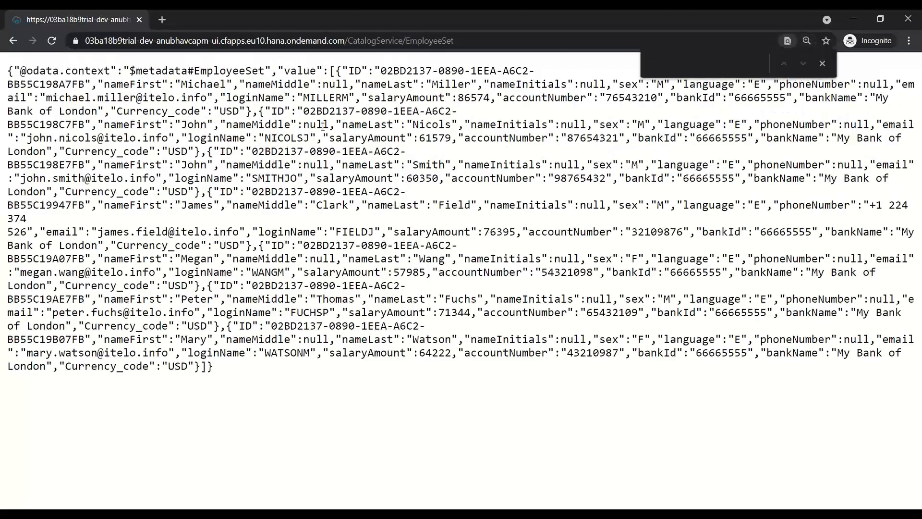
pyautogui.write('Londo')
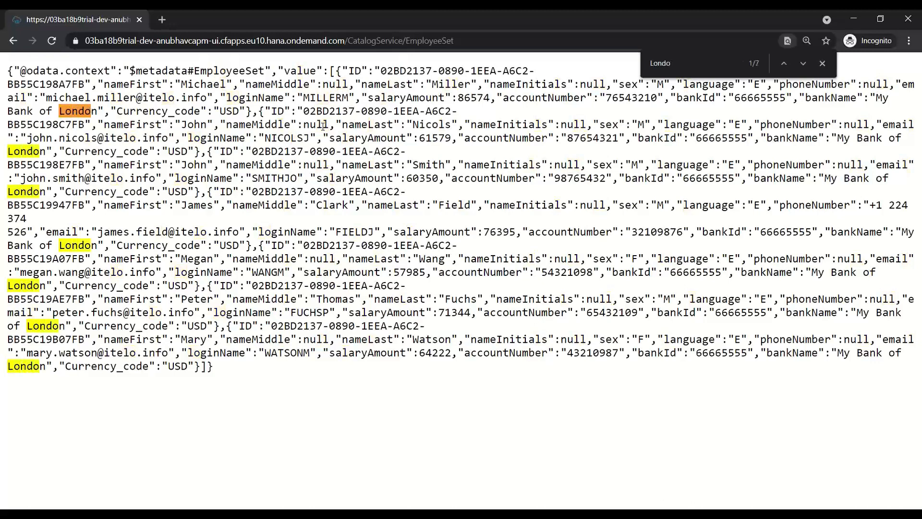
pyautogui.write('n')
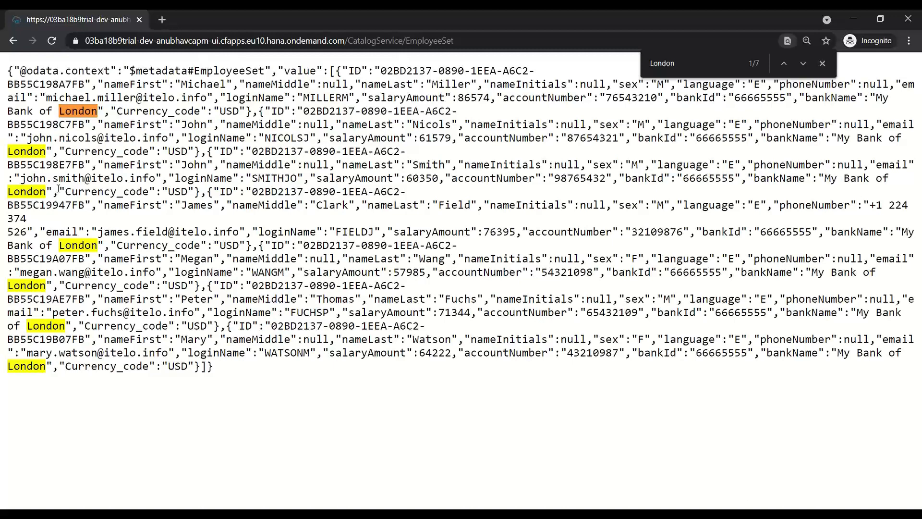
pyautogui.moveTo(199, 63)
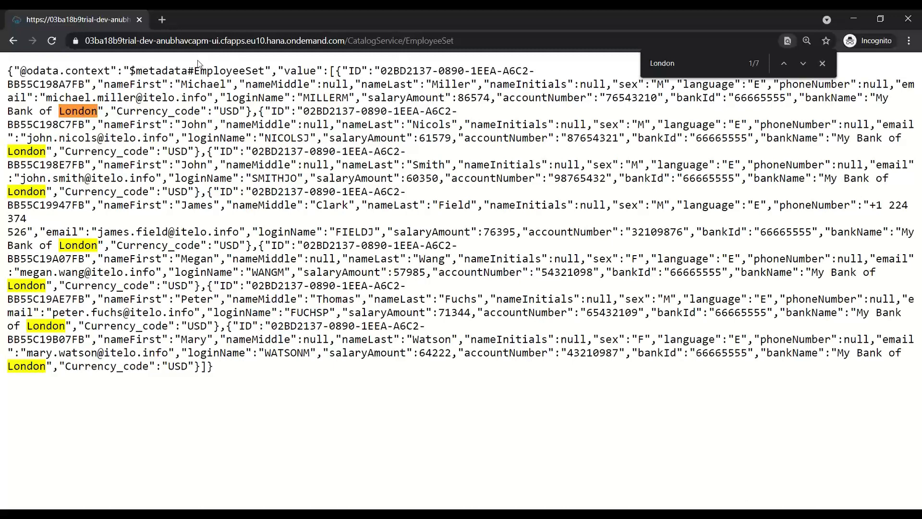